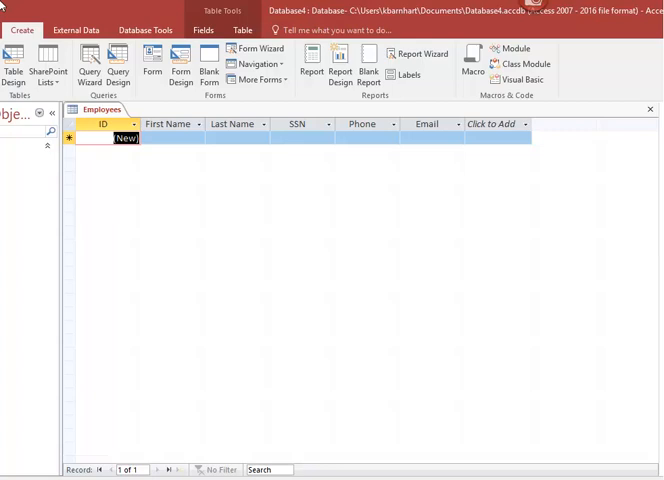
pyautogui.moveTo(24, 18)
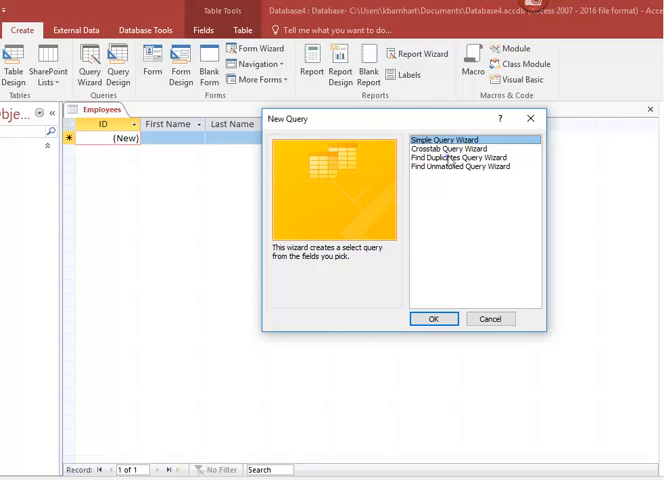
# Start the Find Duplicates Query Wizard from the New Query dialog
pyautogui.click(432, 318)
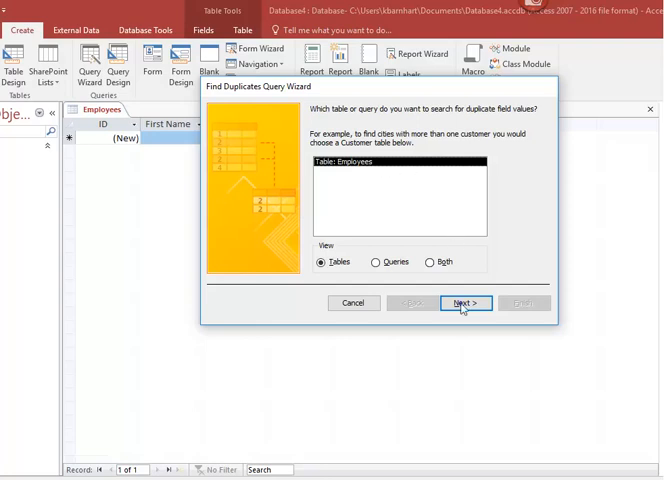
# Search the Employees table and add all its fields — ID, First Name, Last Name, SSN, Phone, Email — as duplicate-value fields
pyautogui.click(466, 304)
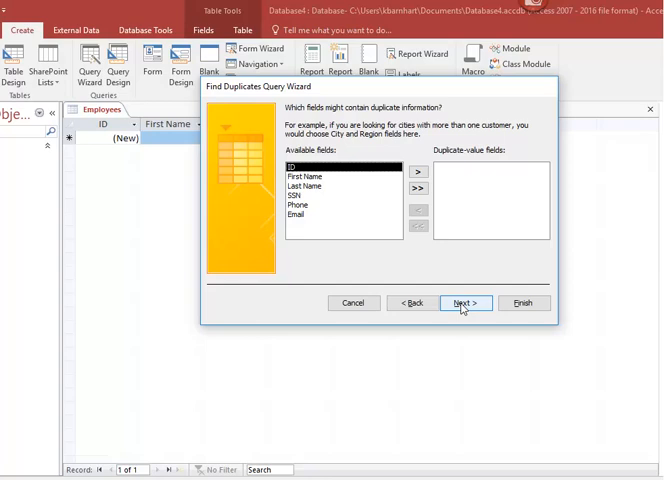
pyautogui.moveTo(436, 290)
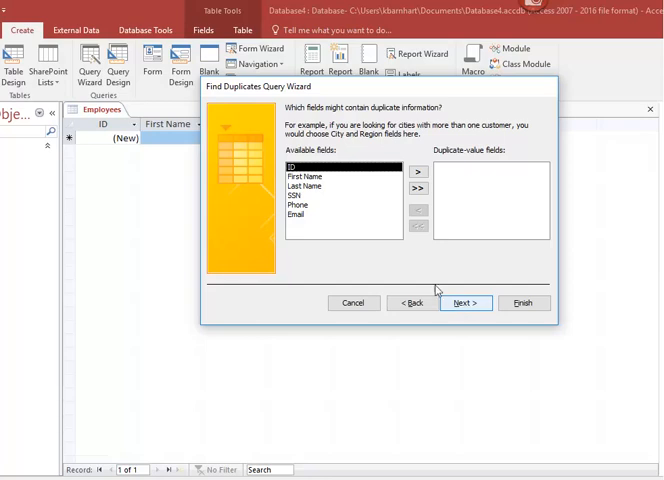
pyautogui.click(416, 188)
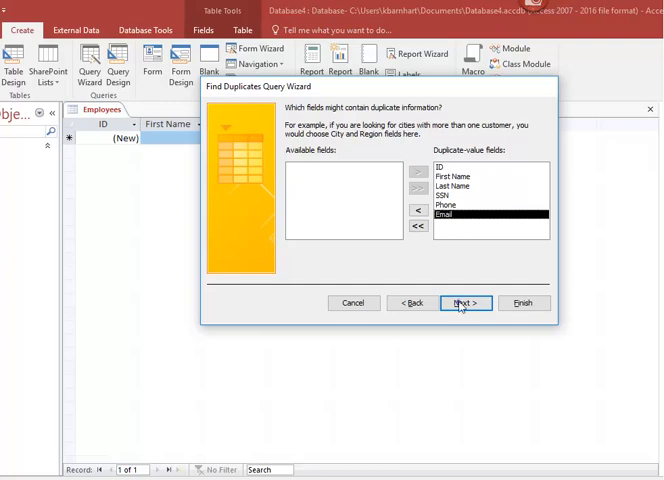
# Keep the name 'Find duplicates for Employees', choose to view results, and finish the wizard
pyautogui.click(466, 304)
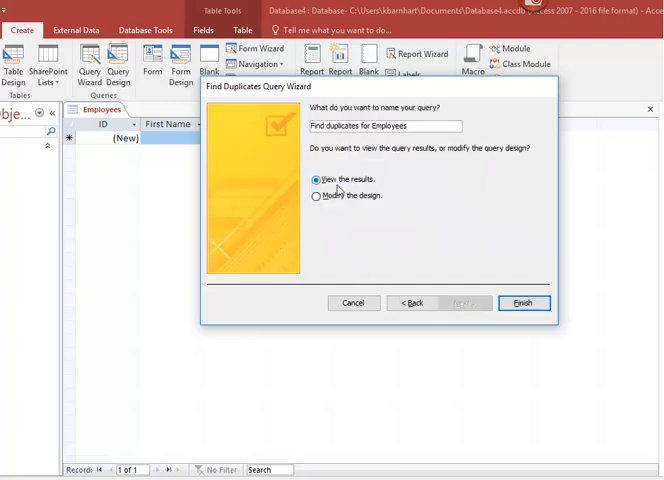
pyautogui.click(524, 304)
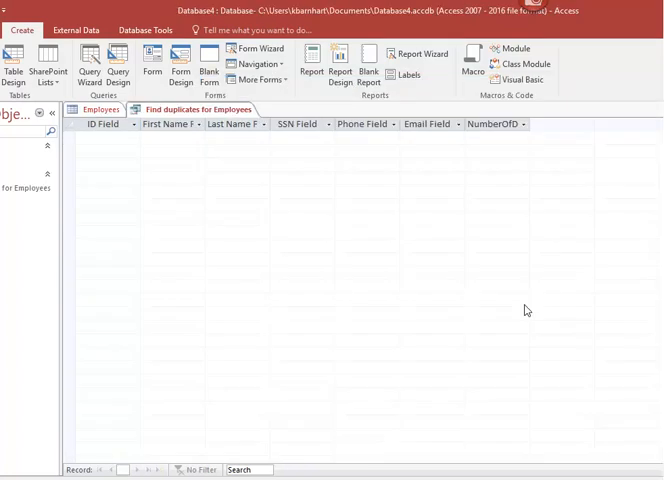